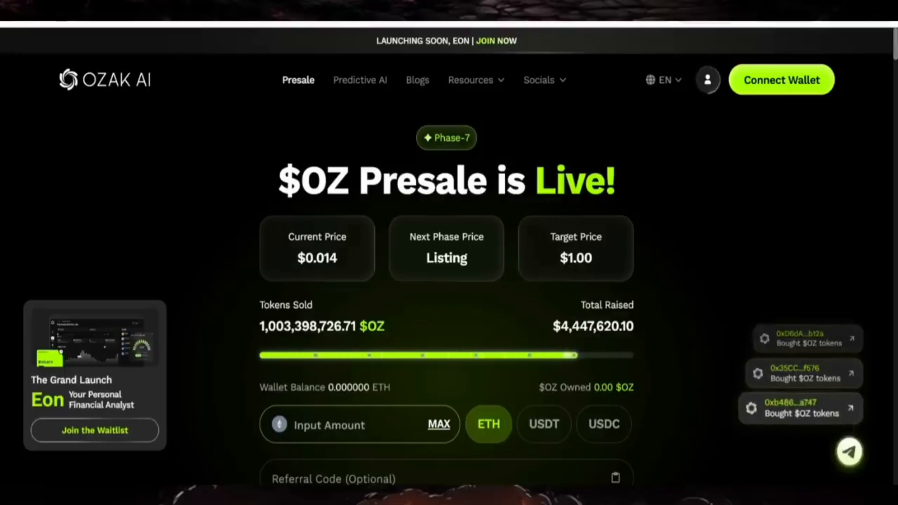
- Scroll past the How To Participate steps to the Refer And Earn 10% section
{"action": "scroll", "scroll_direction": "down", "scroll_amount": 3}
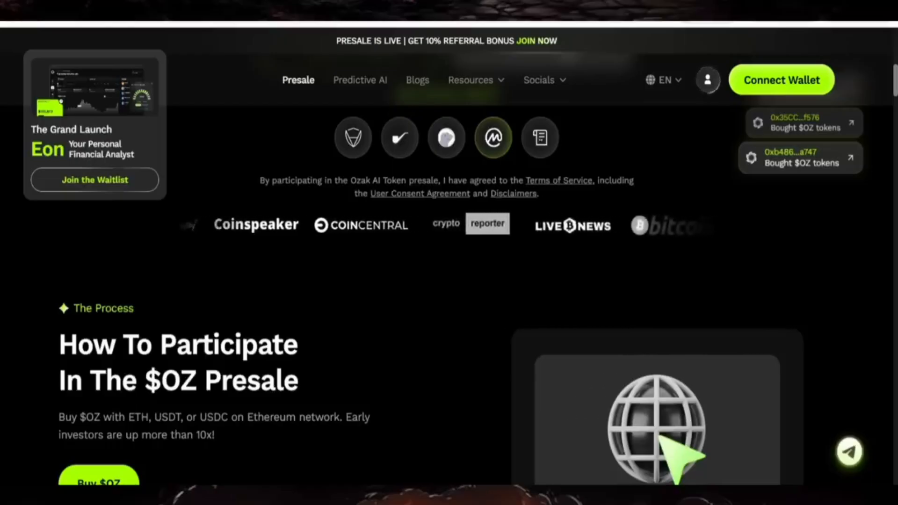
{"action": "scroll", "scroll_direction": "down", "scroll_amount": 3}
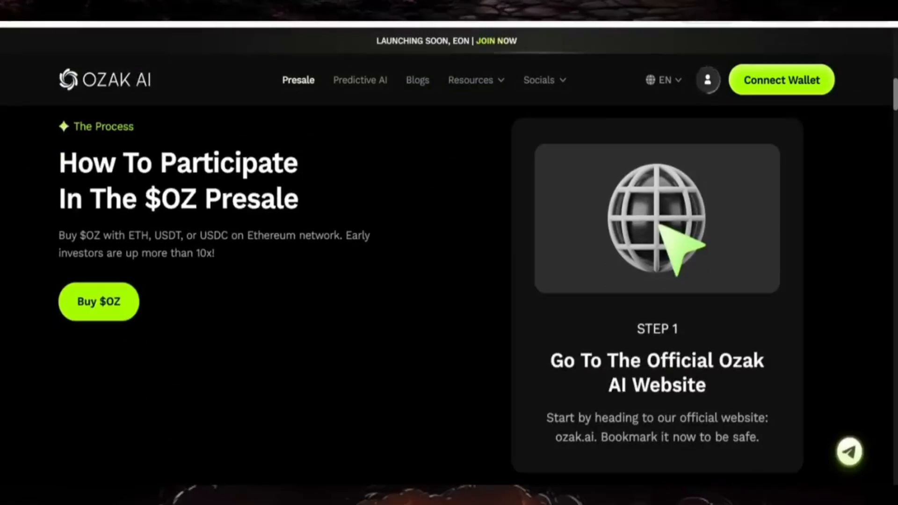
{"action": "left_click_drag", "start_coordinate": [76, 236], "coordinate": [228, 236]}
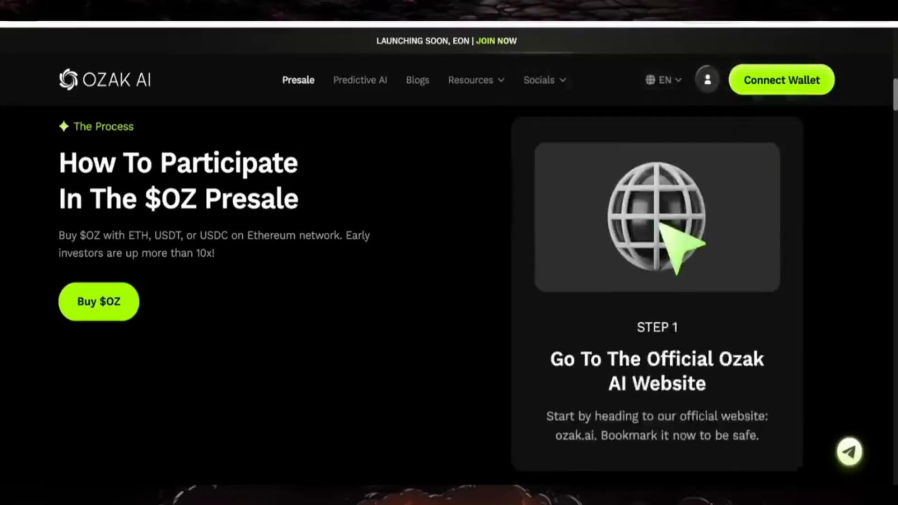
{"action": "scroll", "scroll_direction": "down", "scroll_amount": 3}
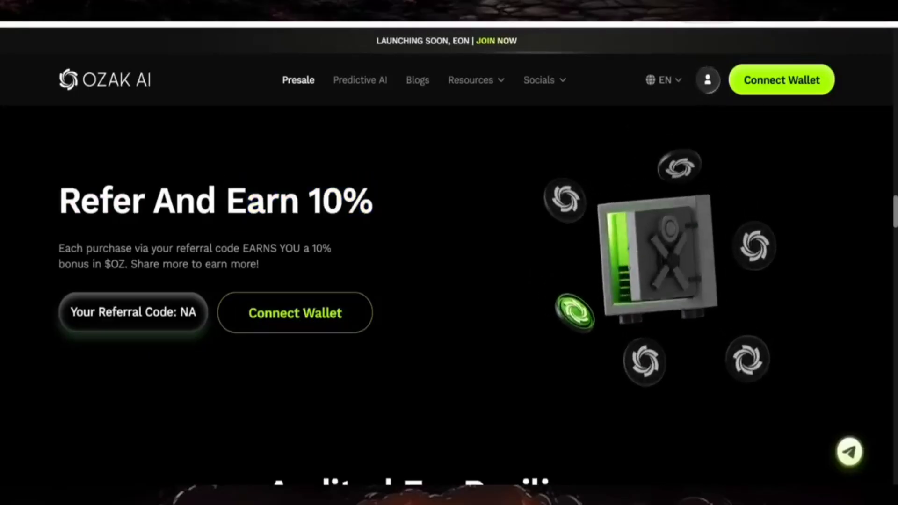
- Scroll through Audited For Resilience, Tokenomics and the presale contract address to Token Utility
{"action": "scroll", "scroll_direction": "down", "scroll_amount": 3}
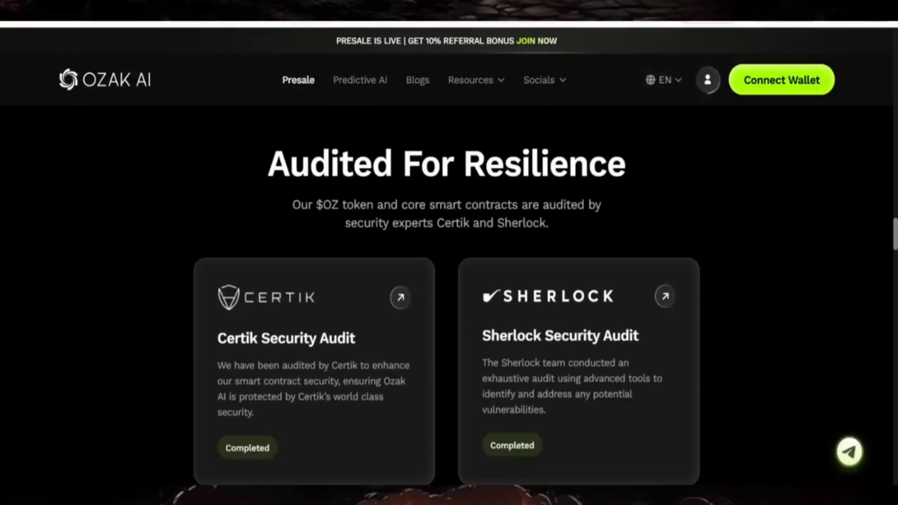
{"action": "scroll", "scroll_direction": "down", "scroll_amount": 3}
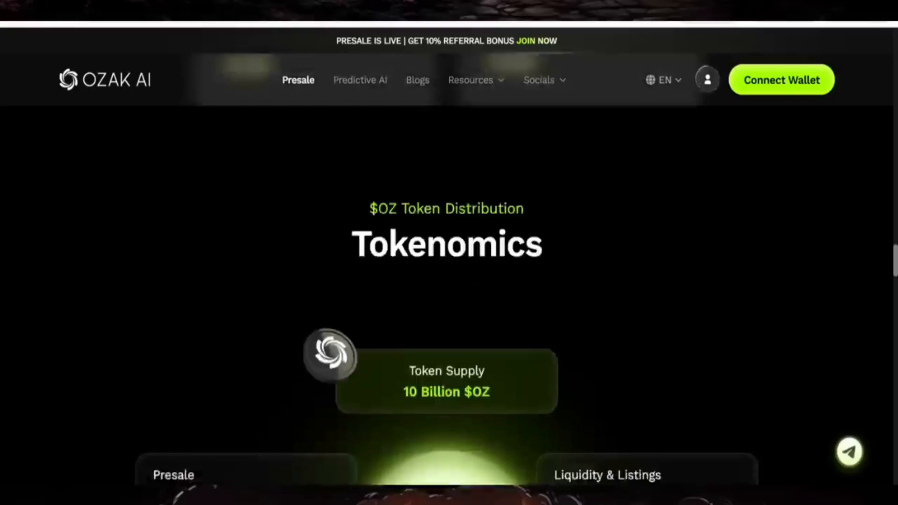
{"action": "scroll", "scroll_direction": "down", "scroll_amount": 3}
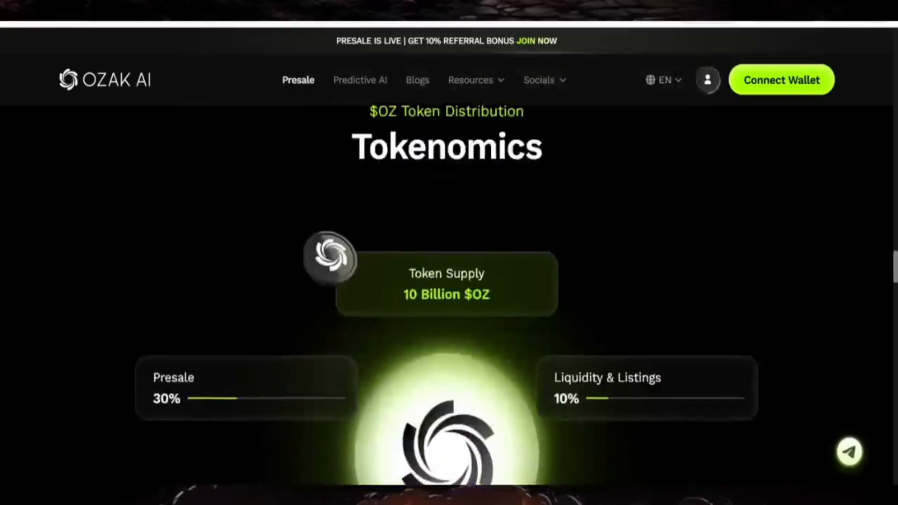
{"action": "scroll", "scroll_direction": "down", "scroll_amount": 3}
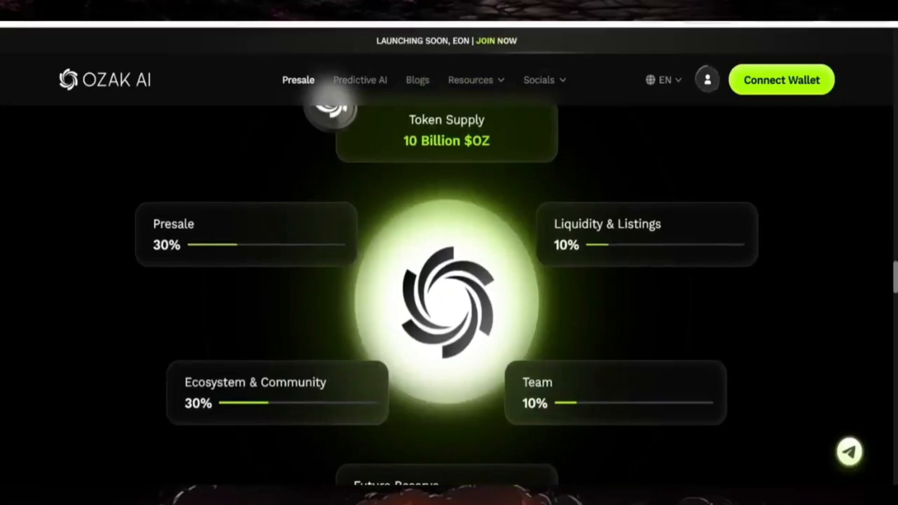
{"action": "scroll", "scroll_direction": "down", "scroll_amount": 3}
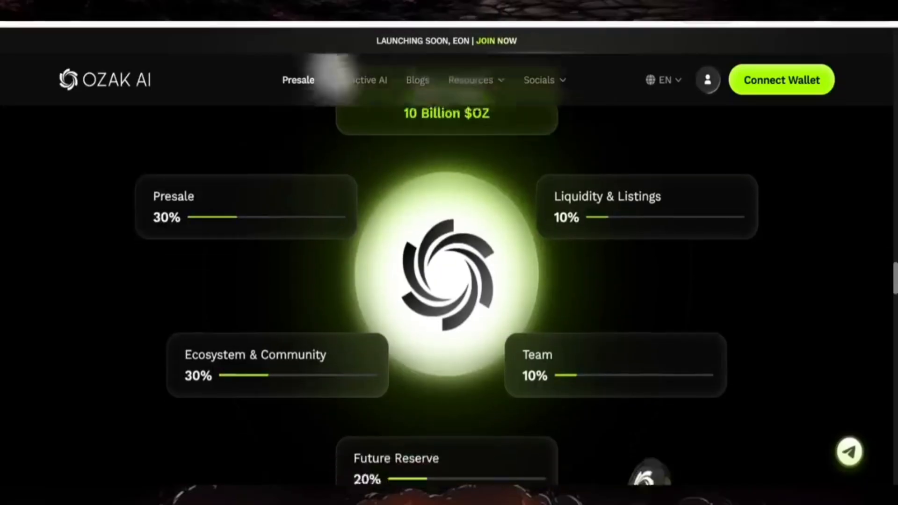
{"action": "scroll", "scroll_direction": "down", "scroll_amount": 3}
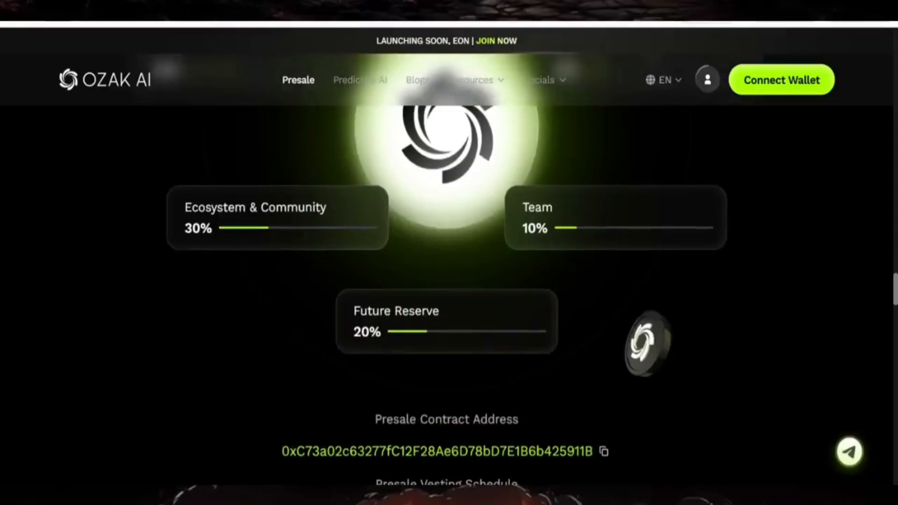
{"action": "scroll", "scroll_direction": "down", "scroll_amount": 3}
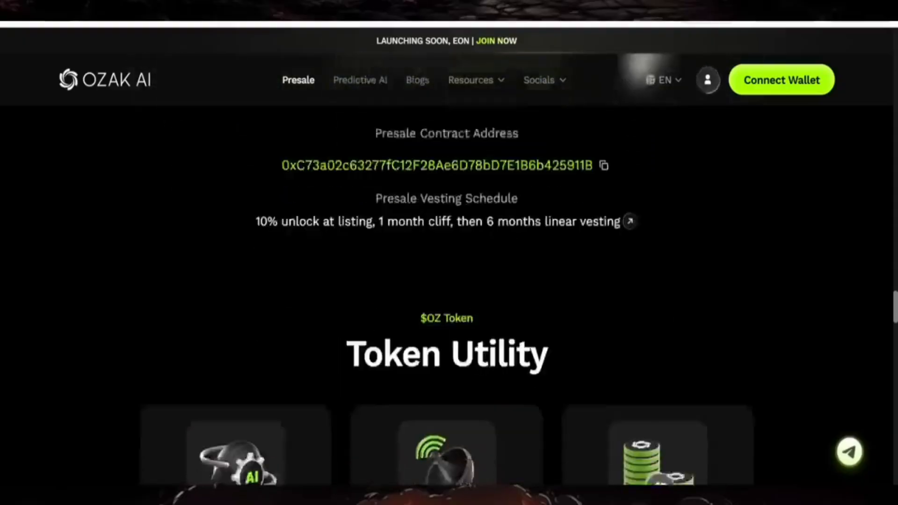
{"action": "scroll", "scroll_direction": "down", "scroll_amount": 3}
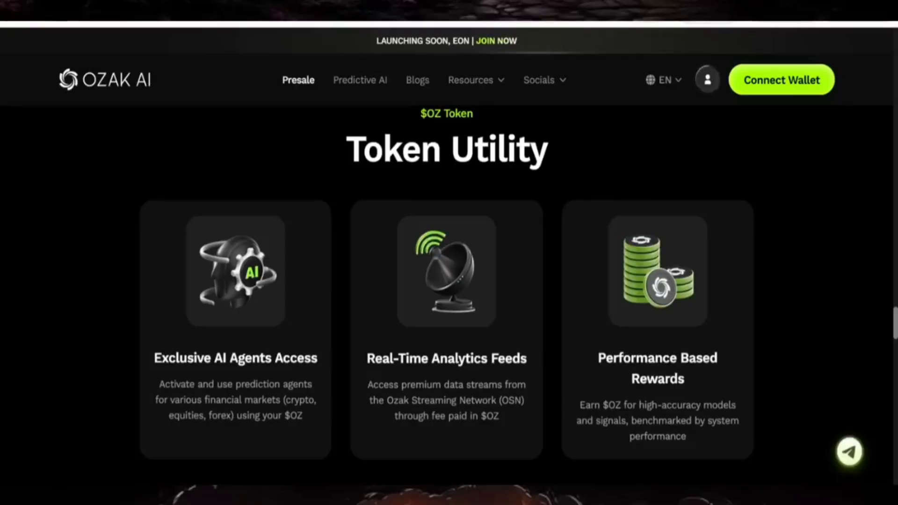
- Scroll through Partnerships, FAQ and Join The $OZ Movement, then back to the presale widget at top
{"action": "scroll", "scroll_direction": "down", "scroll_amount": 3}
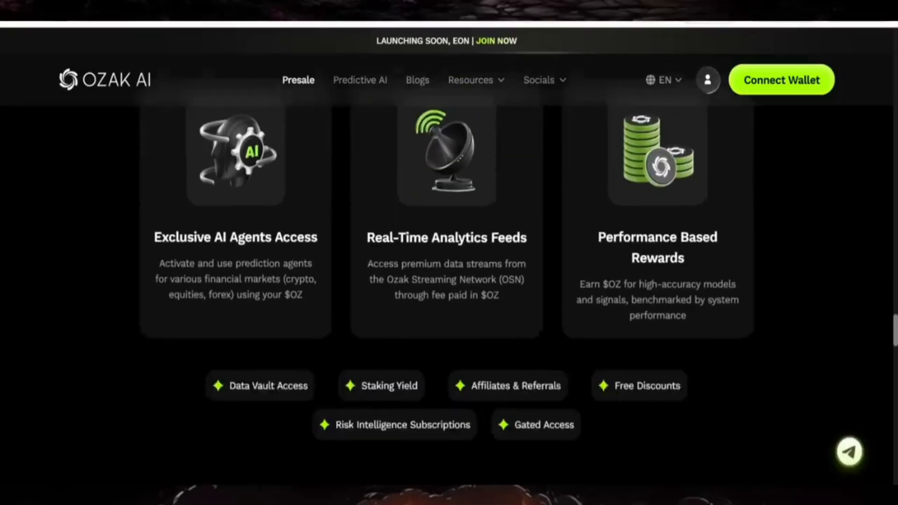
{"action": "scroll", "scroll_direction": "down", "scroll_amount": 3}
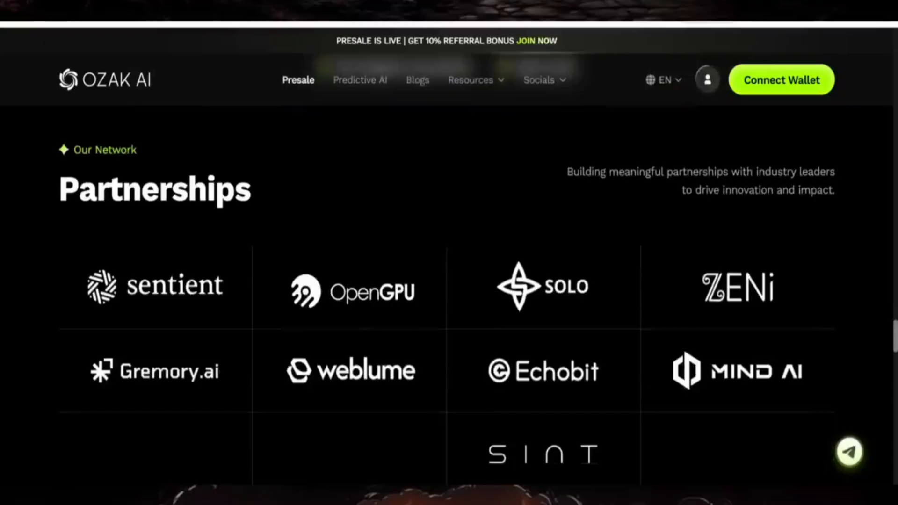
{"action": "scroll", "scroll_direction": "down", "scroll_amount": 3}
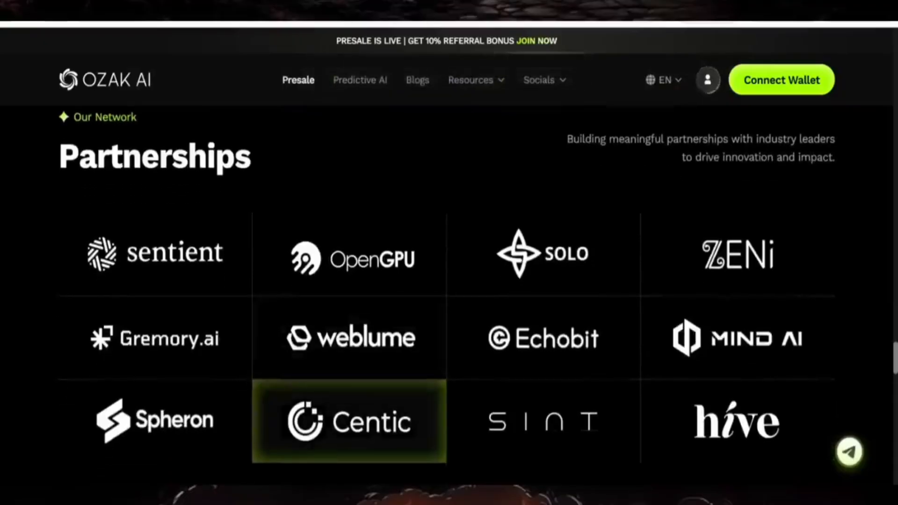
{"action": "scroll", "scroll_direction": "down", "scroll_amount": 3}
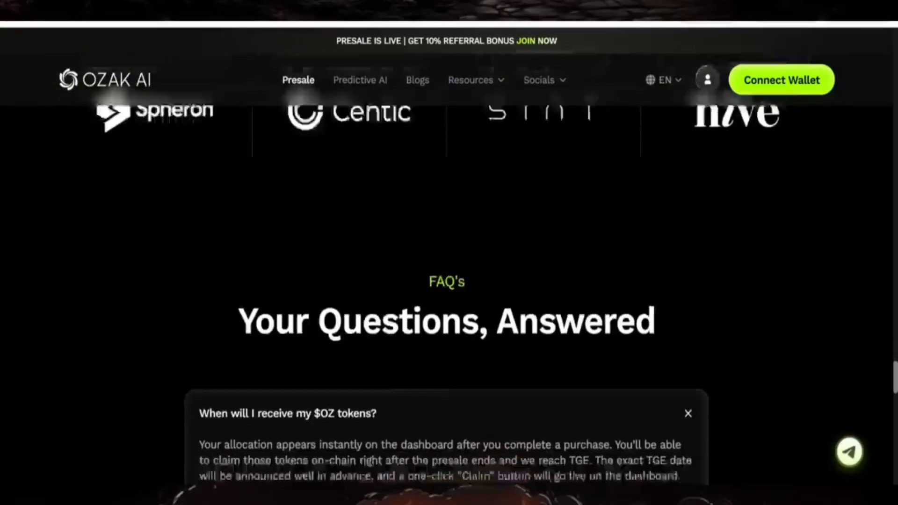
{"action": "scroll", "scroll_direction": "down", "scroll_amount": 3}
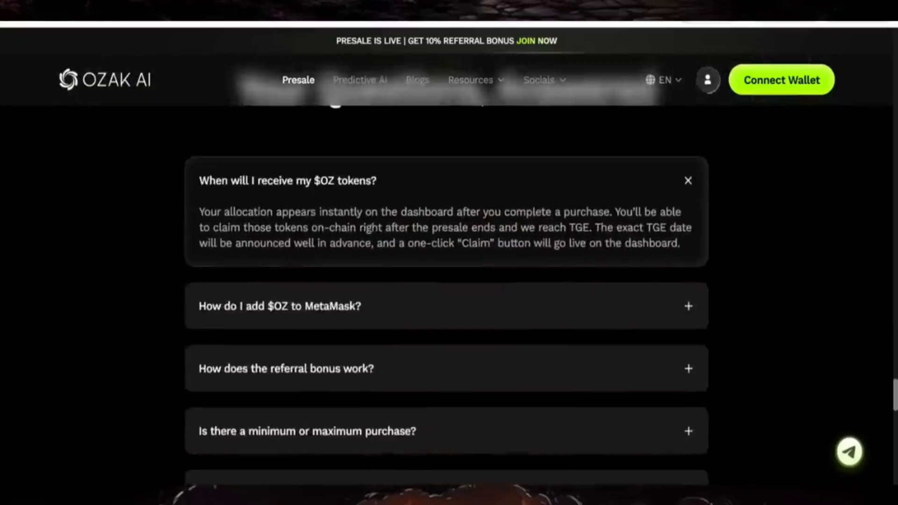
{"action": "scroll", "scroll_direction": "down", "scroll_amount": 3}
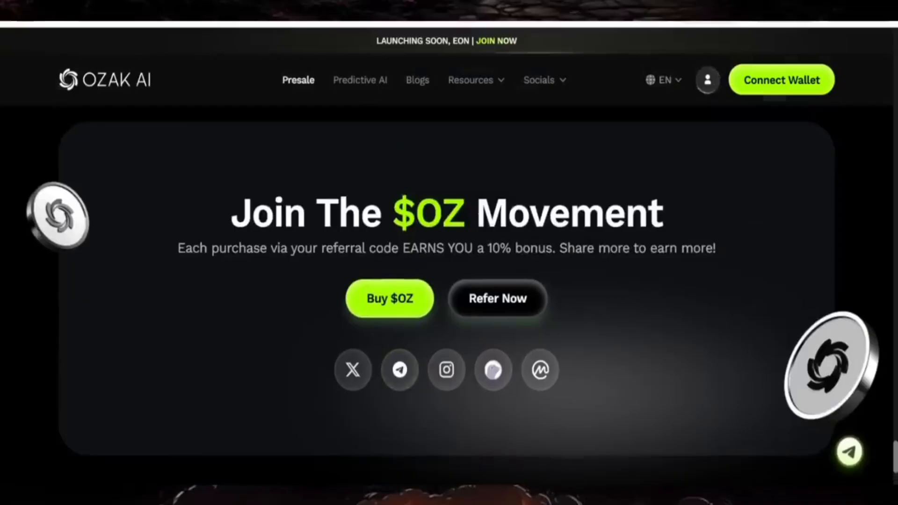
{"action": "scroll", "scroll_direction": "down", "scroll_amount": 3}
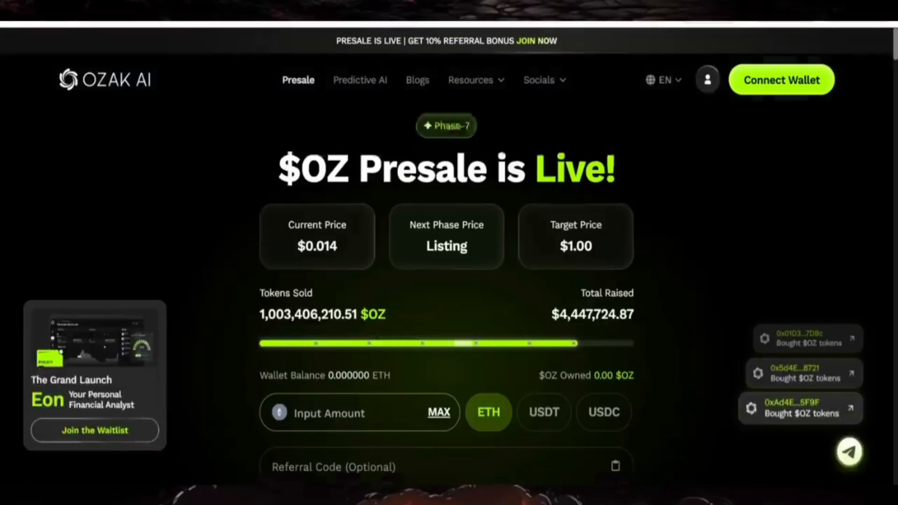
- Connect a wallet via Connect Wallet, bringing up the Eon Launching Soon announcement
{"action": "scroll", "scroll_direction": "down", "scroll_amount": 3}
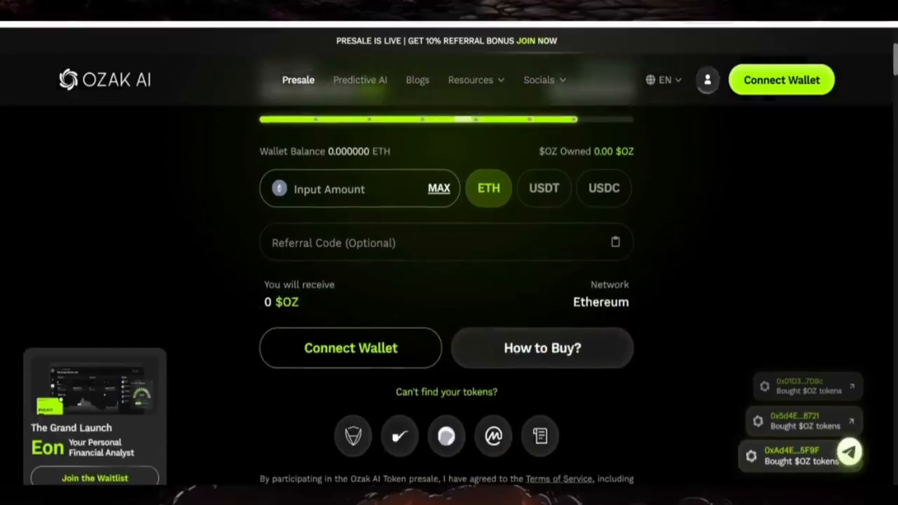
{"action": "left_click", "coordinate": [350, 348]}
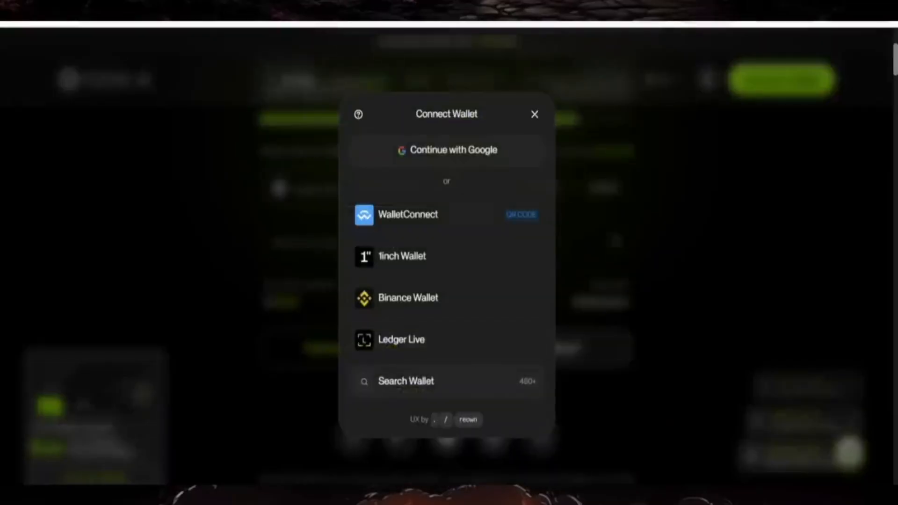
{"action": "left_click", "coordinate": [407, 215]}
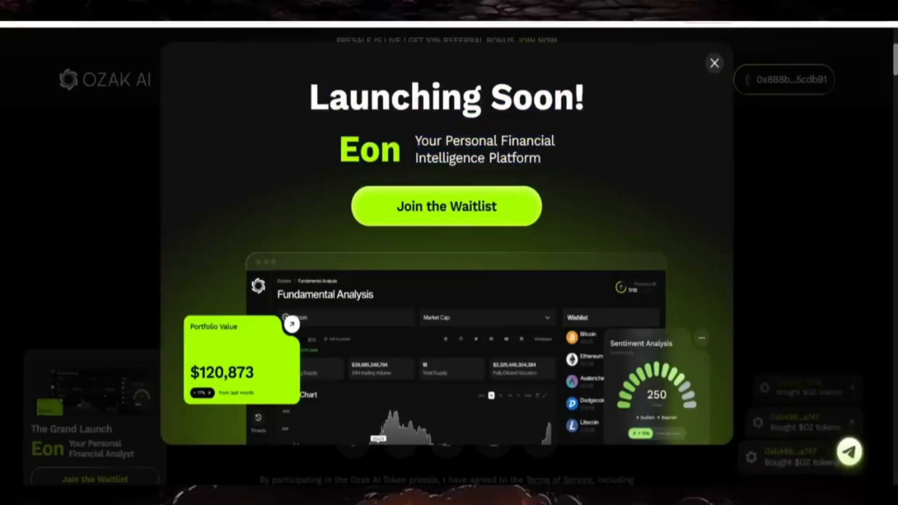
{"action": "left_click", "coordinate": [714, 63]}
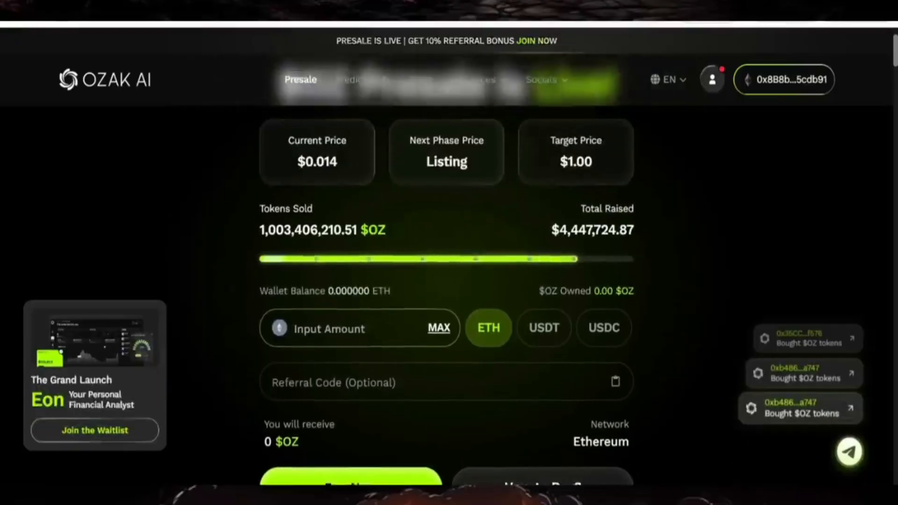
{"action": "left_click", "coordinate": [543, 328]}
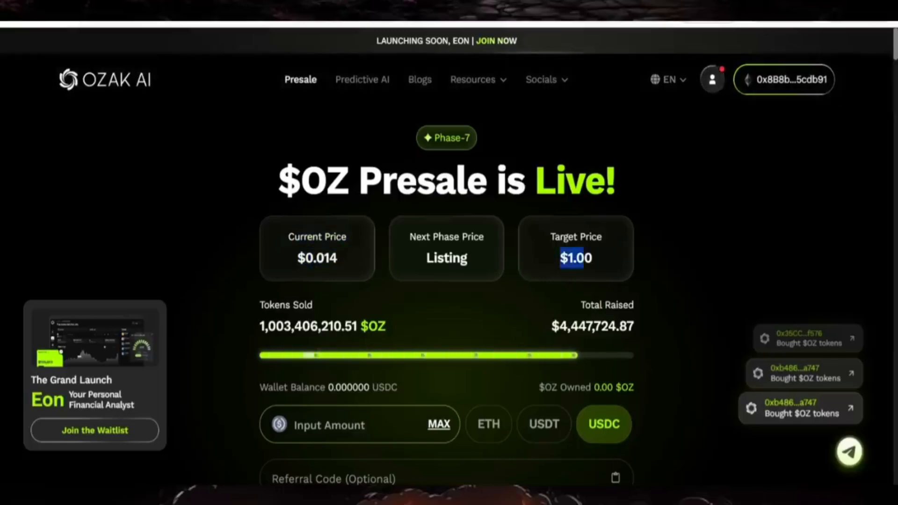
{"action": "scroll", "scroll_direction": "down", "scroll_amount": 3}
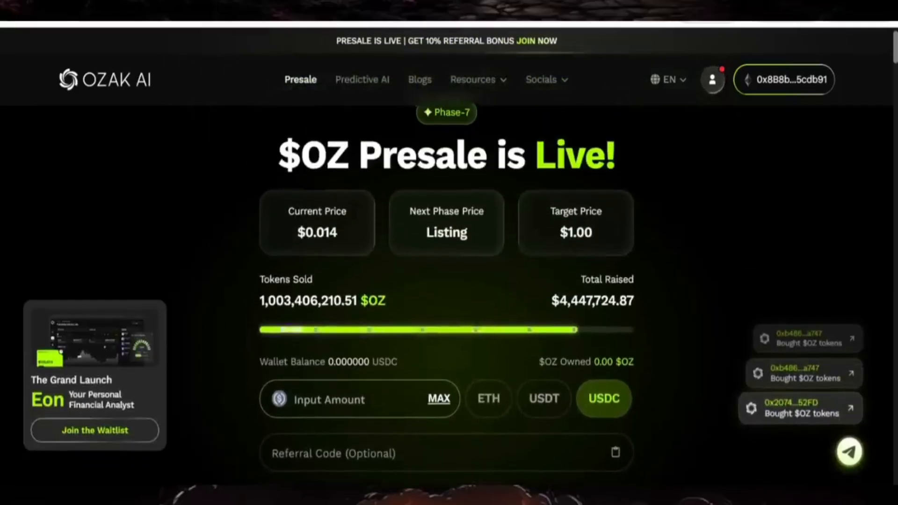
{"action": "scroll", "scroll_direction": "down", "scroll_amount": 3}
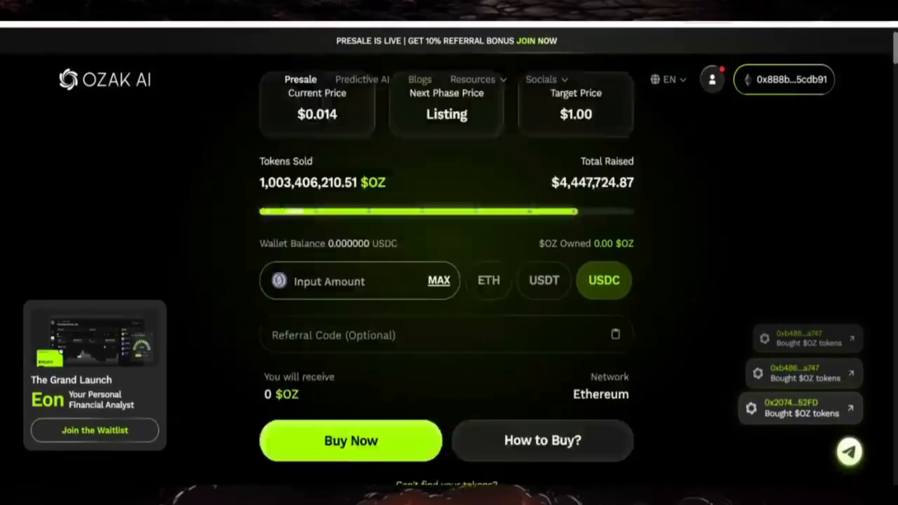
{"action": "scroll", "scroll_direction": "down", "scroll_amount": 3}
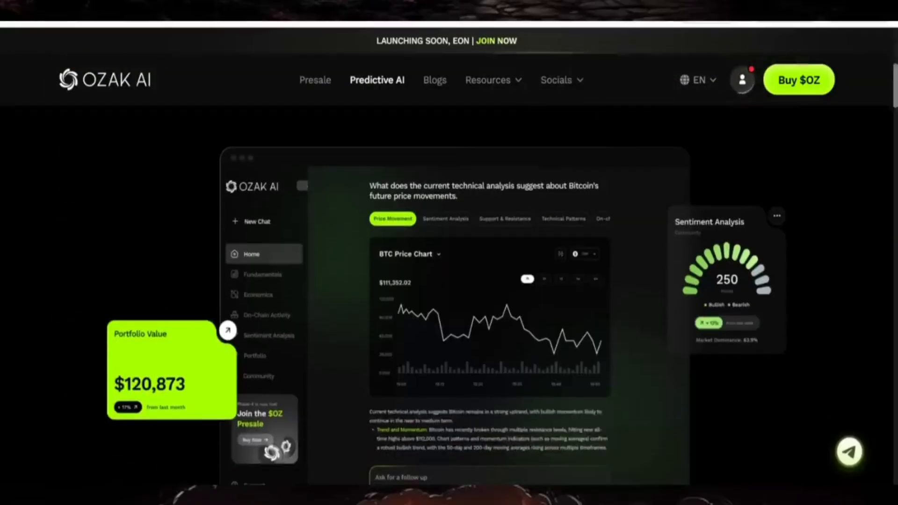
- Scroll through the Predictive AI page, then go to the Blogs page from the navigation bar
{"action": "scroll", "scroll_direction": "down", "scroll_amount": 3}
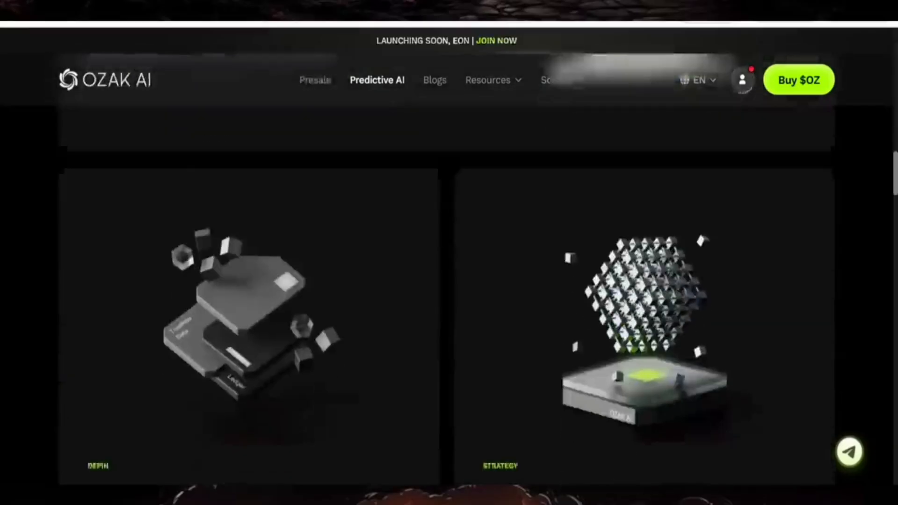
{"action": "scroll", "scroll_direction": "down", "scroll_amount": 3}
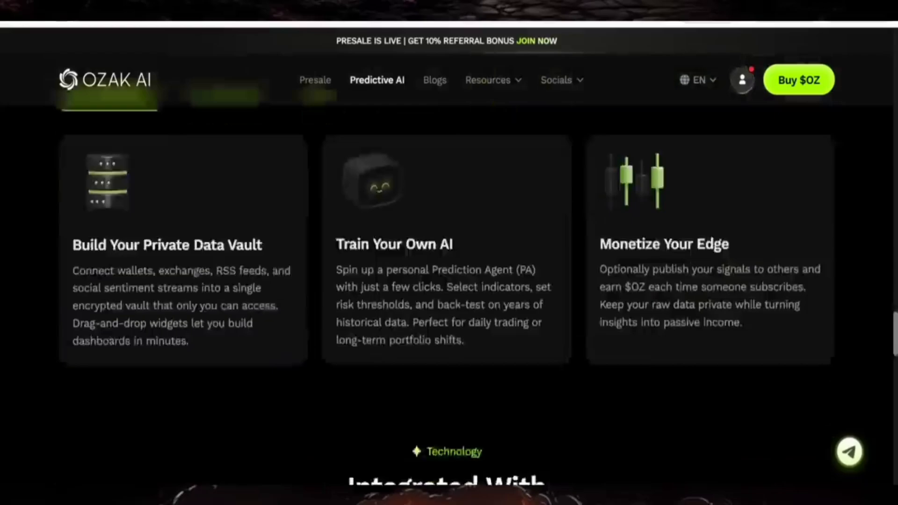
{"action": "scroll", "scroll_direction": "down", "scroll_amount": 3}
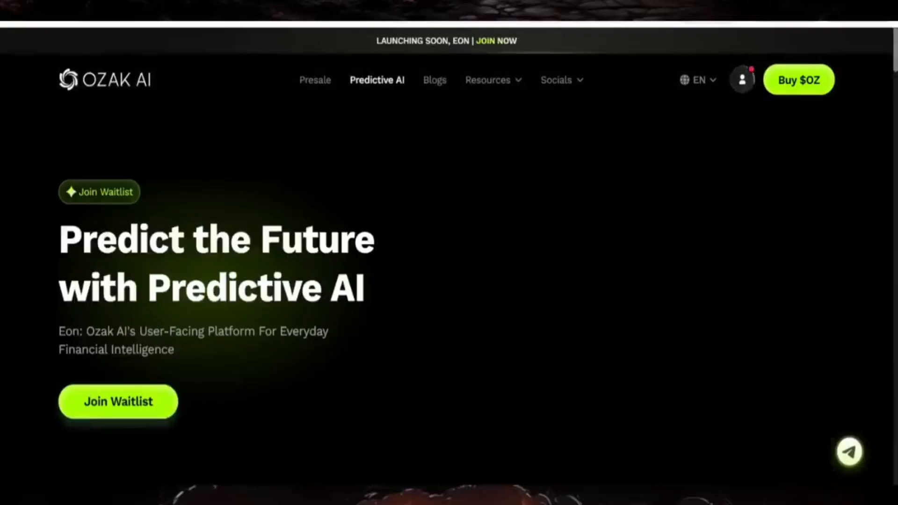
{"action": "left_click", "coordinate": [118, 402]}
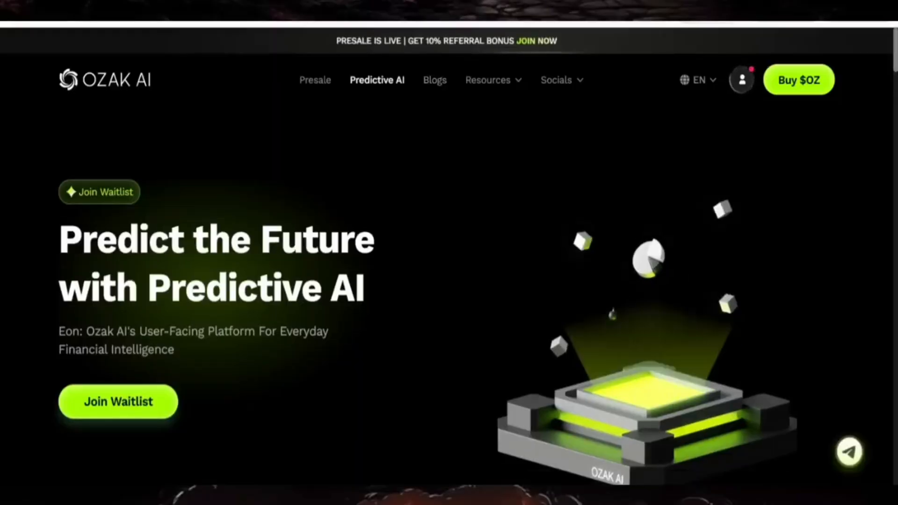
{"action": "left_click", "coordinate": [435, 79]}
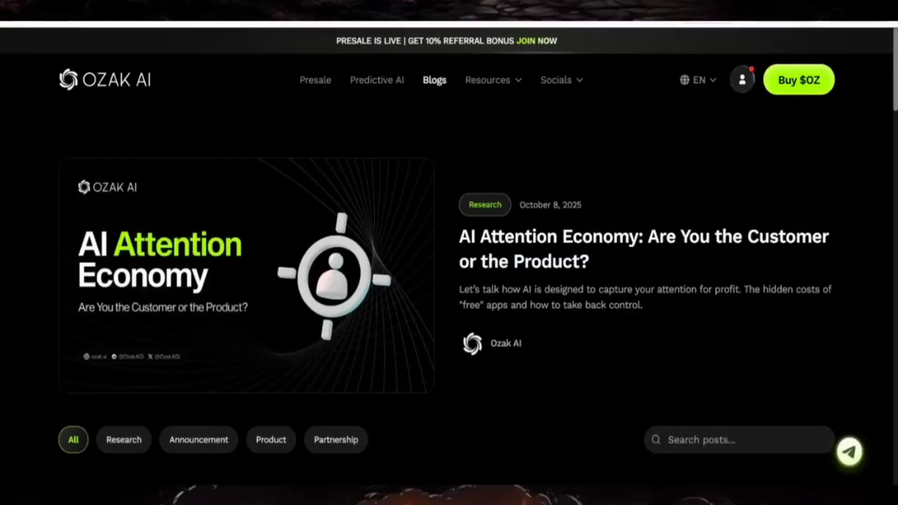
- Scroll through the blog posts and filter them to the Research category
{"action": "scroll", "scroll_direction": "down", "scroll_amount": 3}
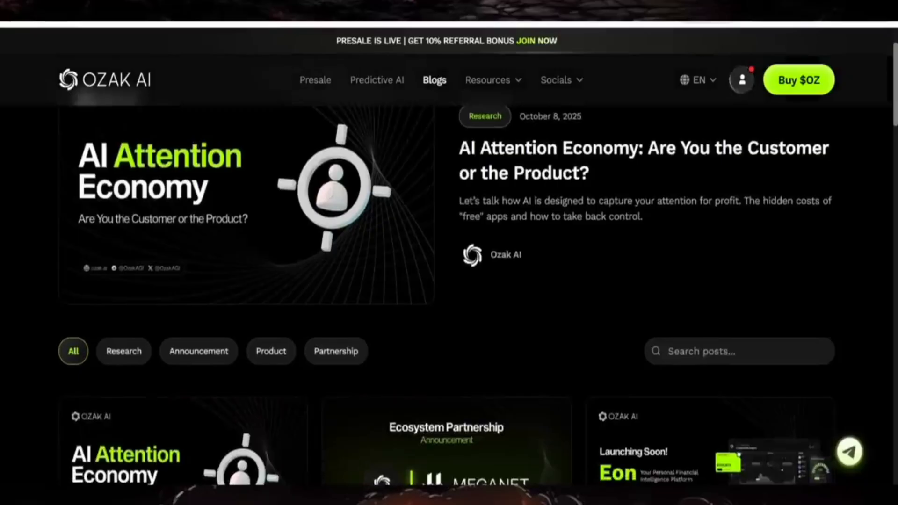
{"action": "scroll", "scroll_direction": "down", "scroll_amount": 3}
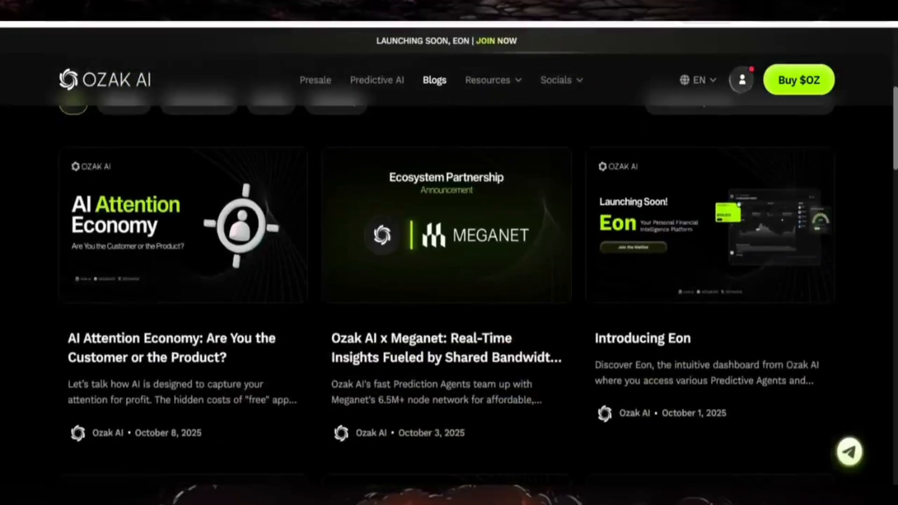
{"action": "scroll", "scroll_direction": "down", "scroll_amount": 3}
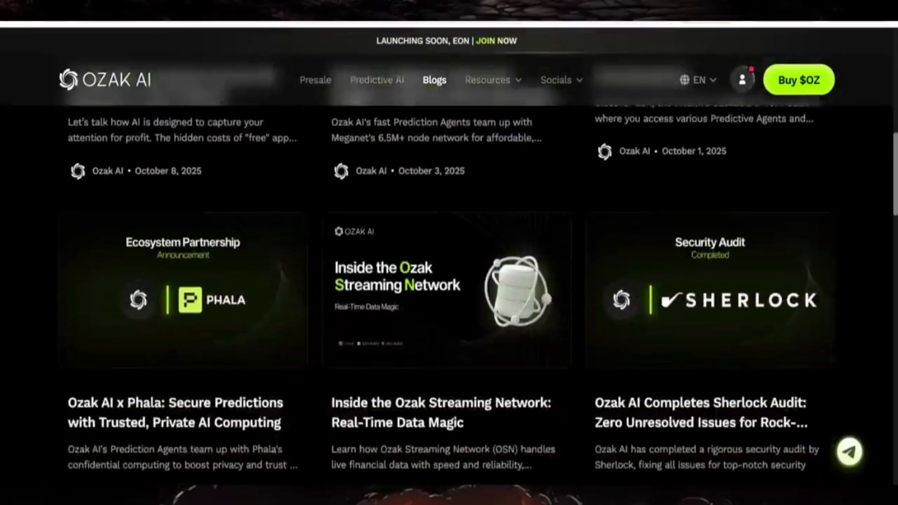
{"action": "scroll", "scroll_direction": "down", "scroll_amount": 3}
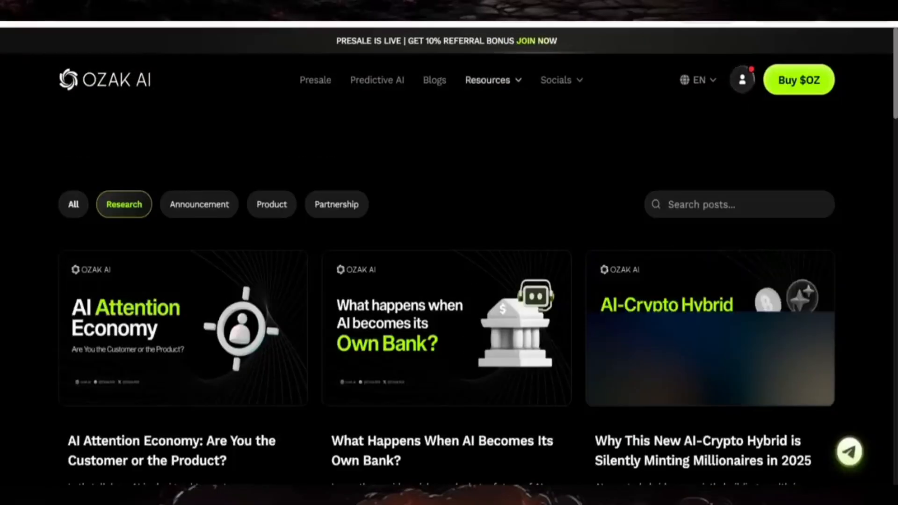
- Open Ozak AI's CoinMarketCap listing from the Socials dropdown
{"action": "left_click", "coordinate": [561, 79]}
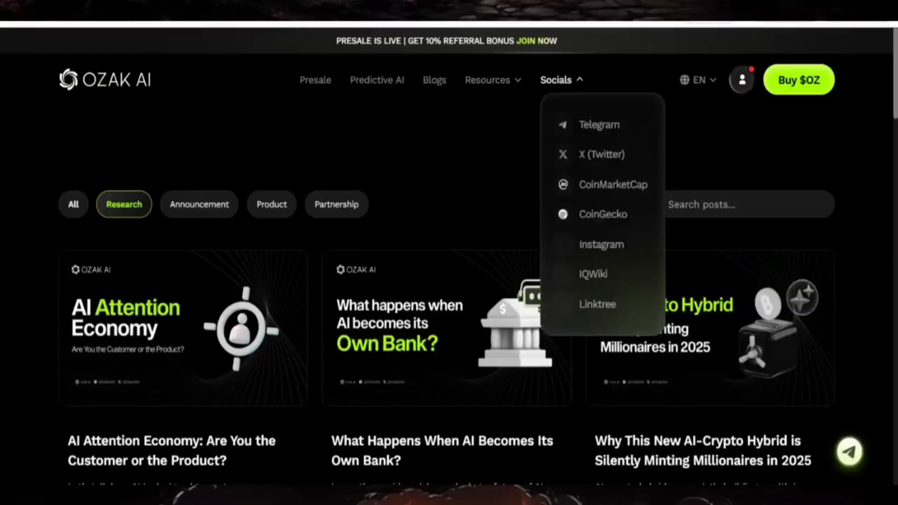
{"action": "left_click", "coordinate": [602, 214]}
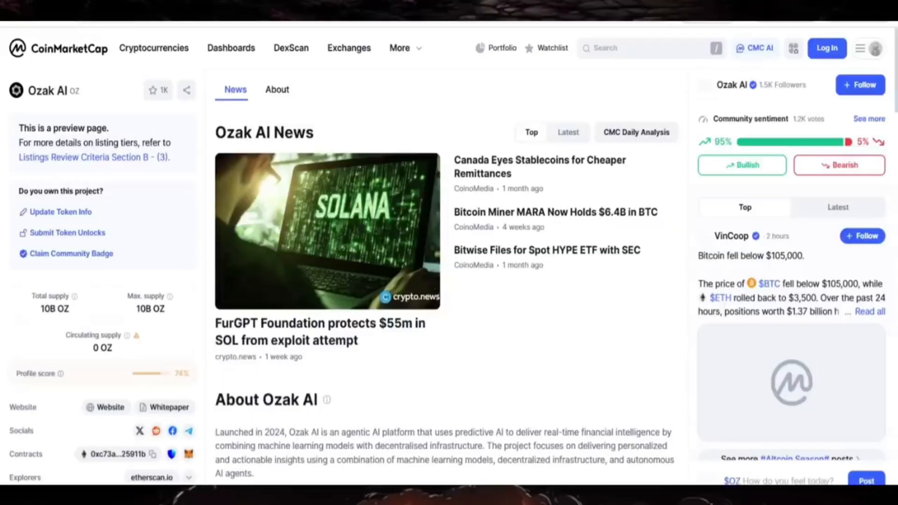
- Close the CoinMarketCap tab, returning to the Research-filtered Blogs page
{"action": "left_click", "coordinate": [277, 90]}
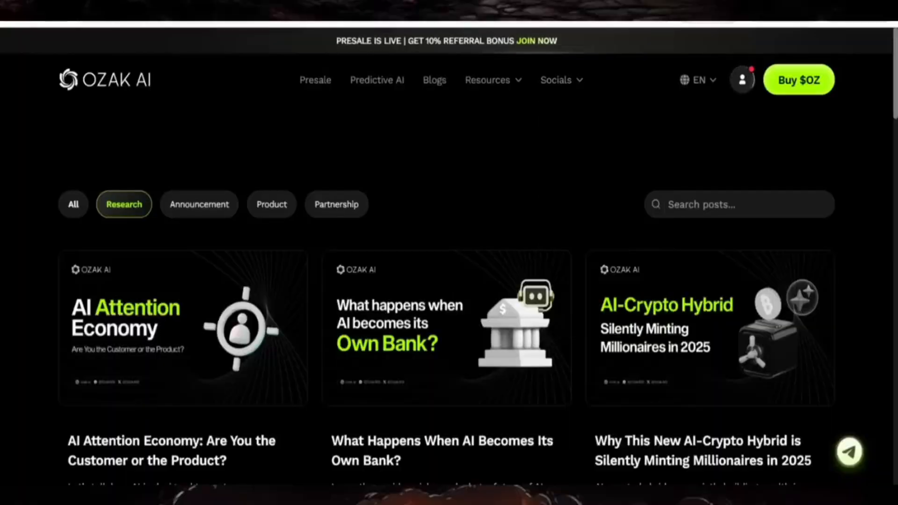
- Open the Ozak AI presale dashboard from the header's dashboard icon
{"action": "left_click", "coordinate": [316, 80]}
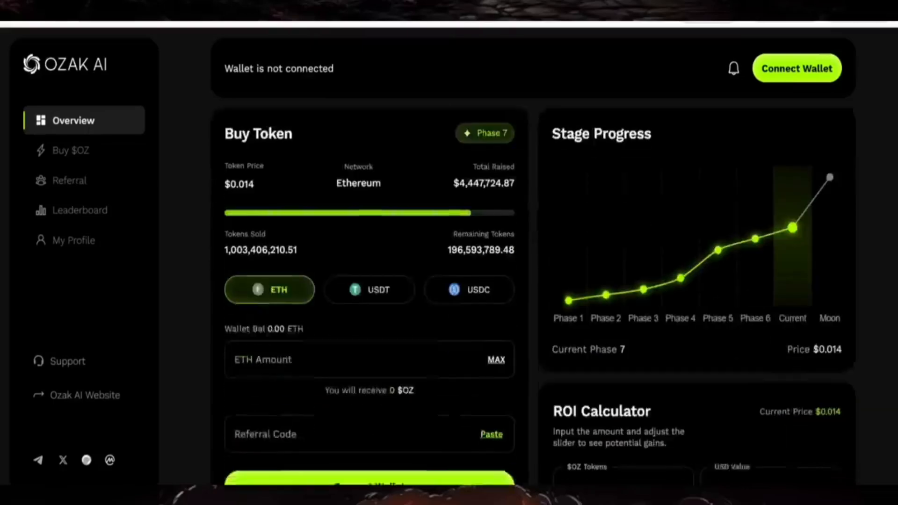
- Scroll the Overview, then open the Referral section from the left sidebar
{"action": "scroll", "scroll_direction": "down", "scroll_amount": 3}
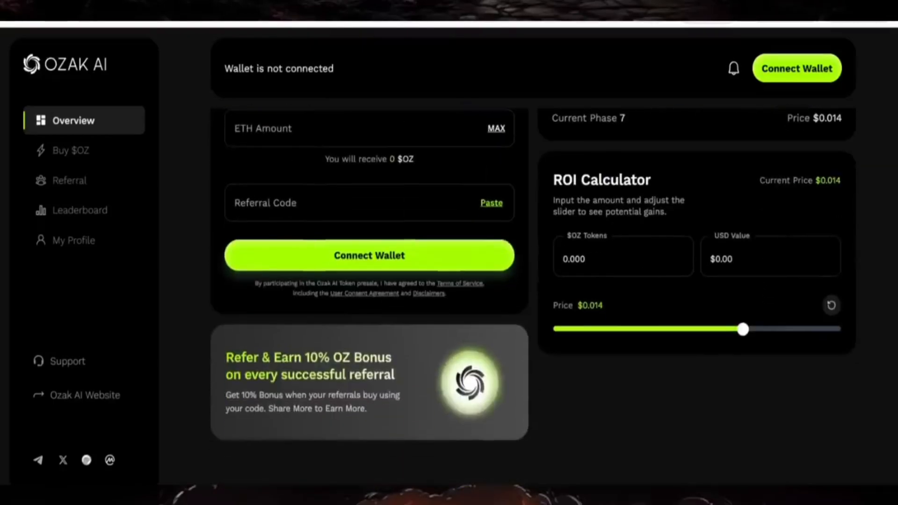
{"action": "scroll", "scroll_direction": "down", "scroll_amount": 3}
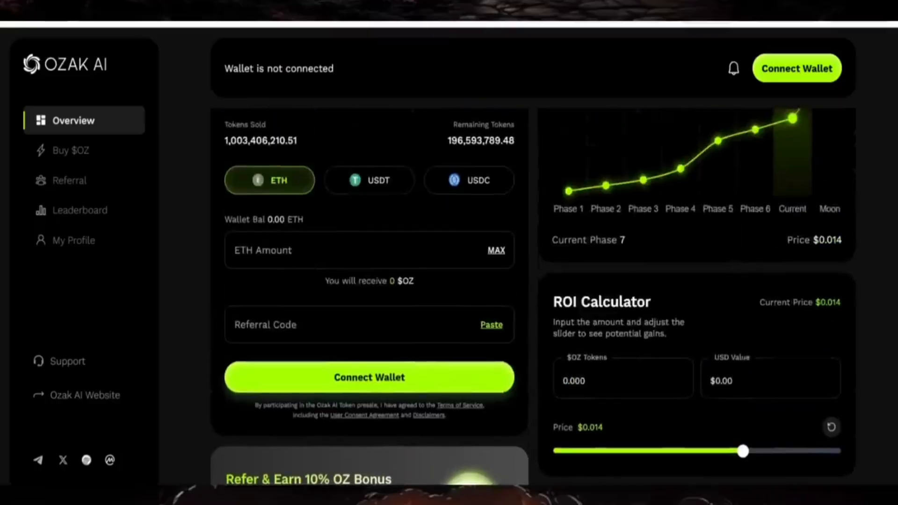
{"action": "left_click", "coordinate": [70, 180]}
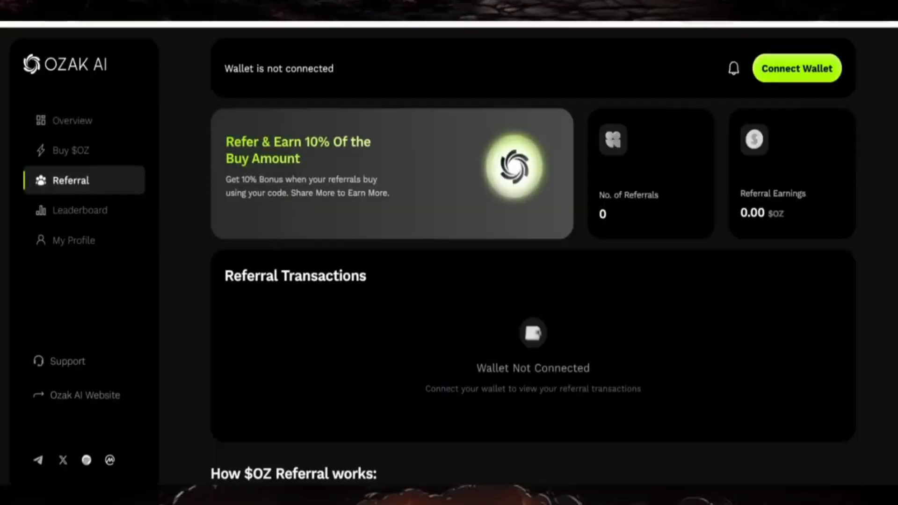
- View the dashboard Leaderboard rankings, then browse Ozak AI's X profile
{"action": "scroll", "scroll_direction": "down", "scroll_amount": 3}
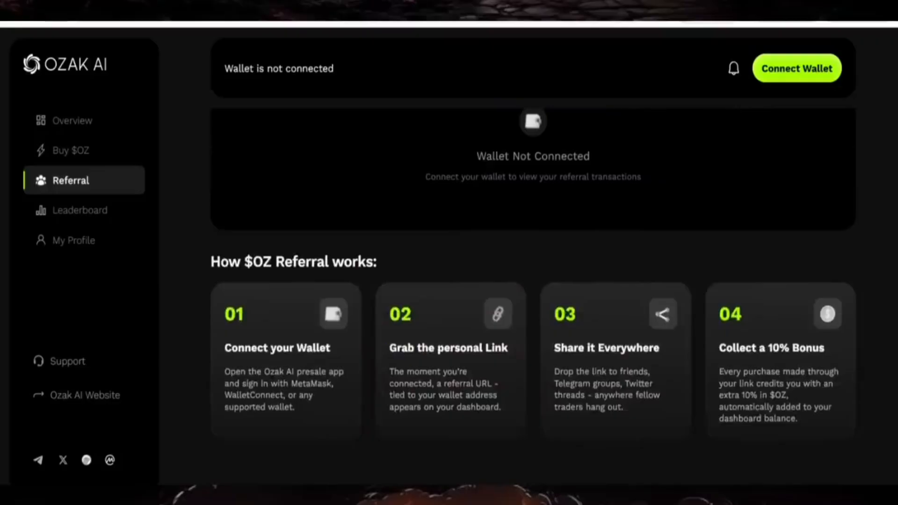
{"action": "mouse_move", "coordinate": [84, 210]}
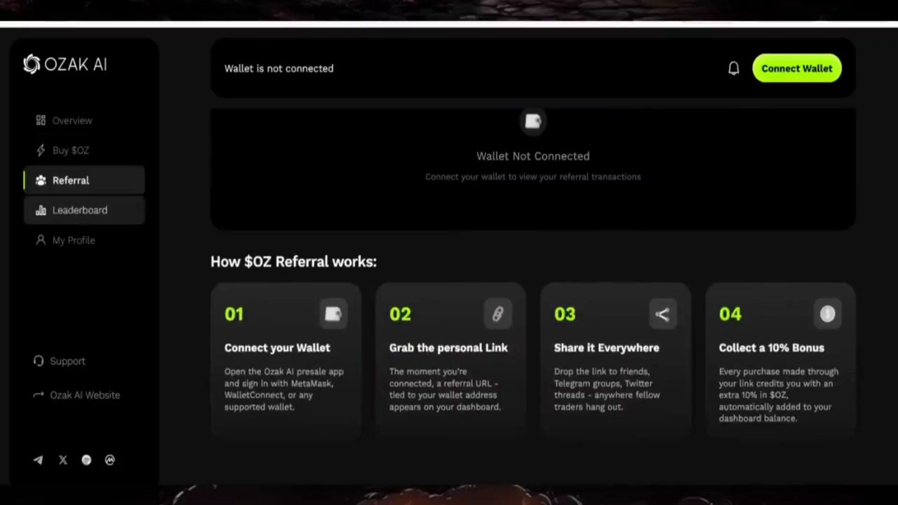
{"action": "left_click", "coordinate": [73, 211]}
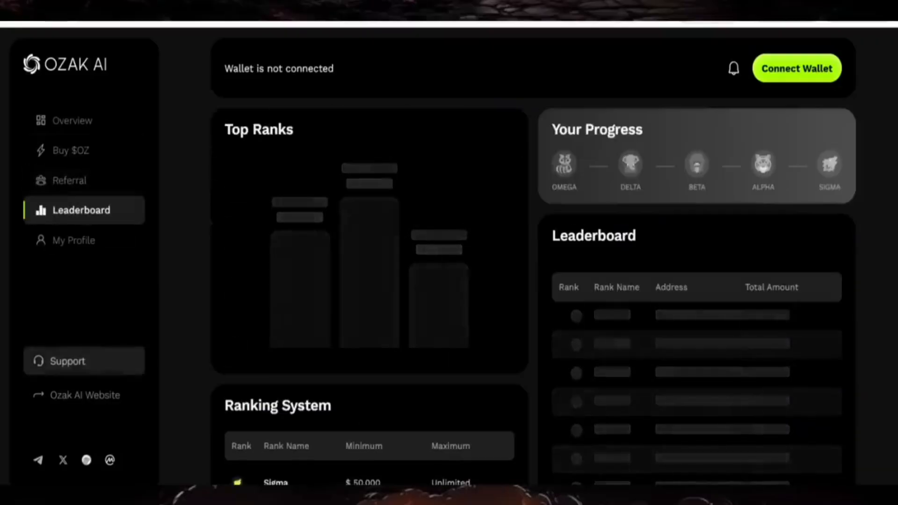
{"action": "left_click", "coordinate": [68, 362]}
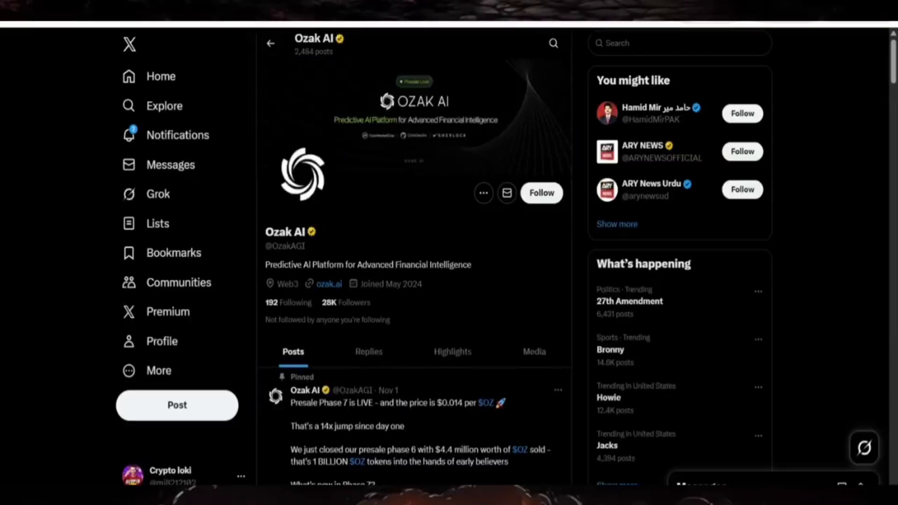
{"action": "scroll", "scroll_direction": "down", "scroll_amount": 3}
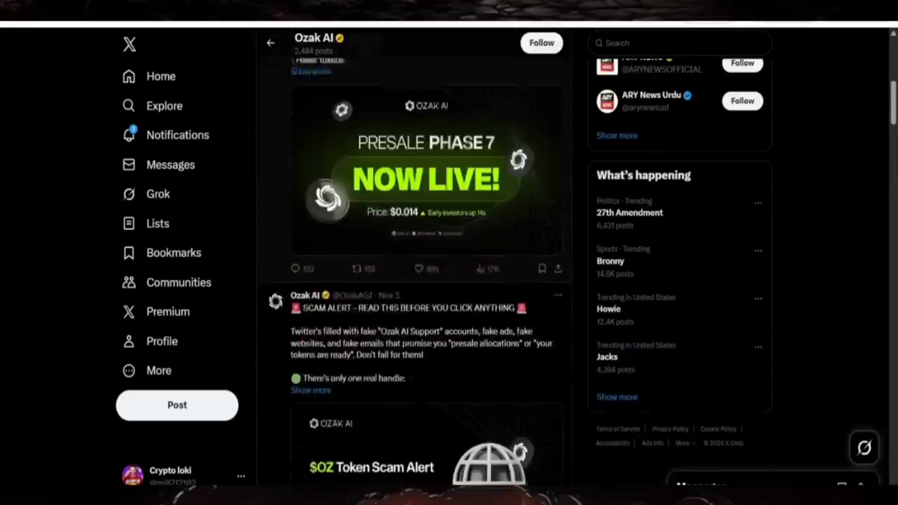
{"action": "scroll", "scroll_direction": "up", "scroll_amount": 3}
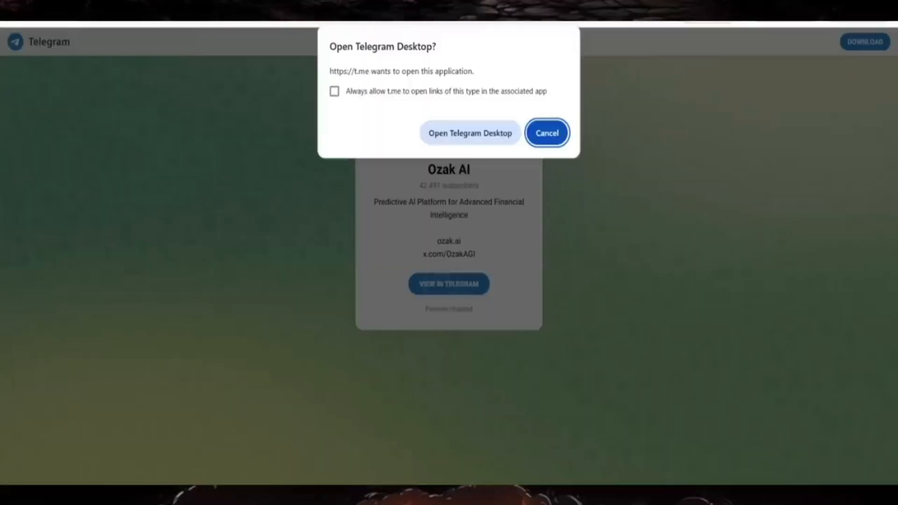
- View Ozak AI's Telegram channel page, declining the desktop app prompt
{"action": "left_click", "coordinate": [545, 132]}
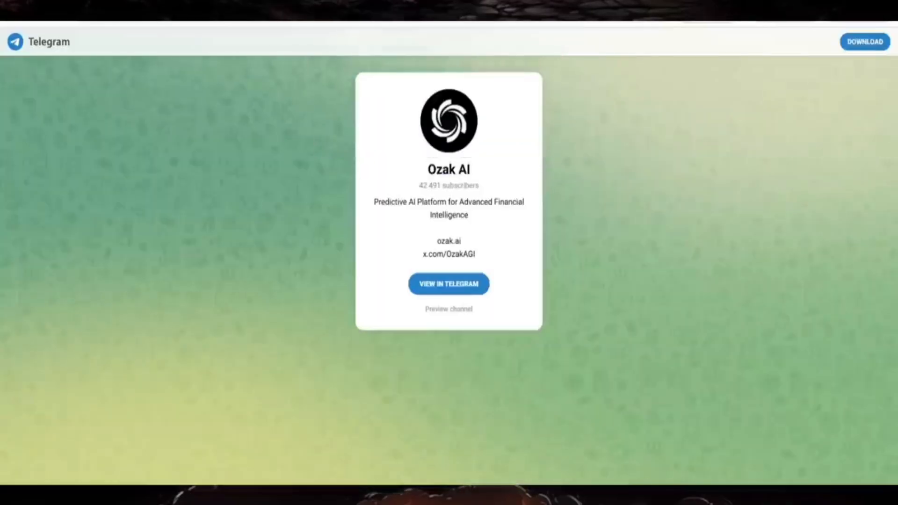